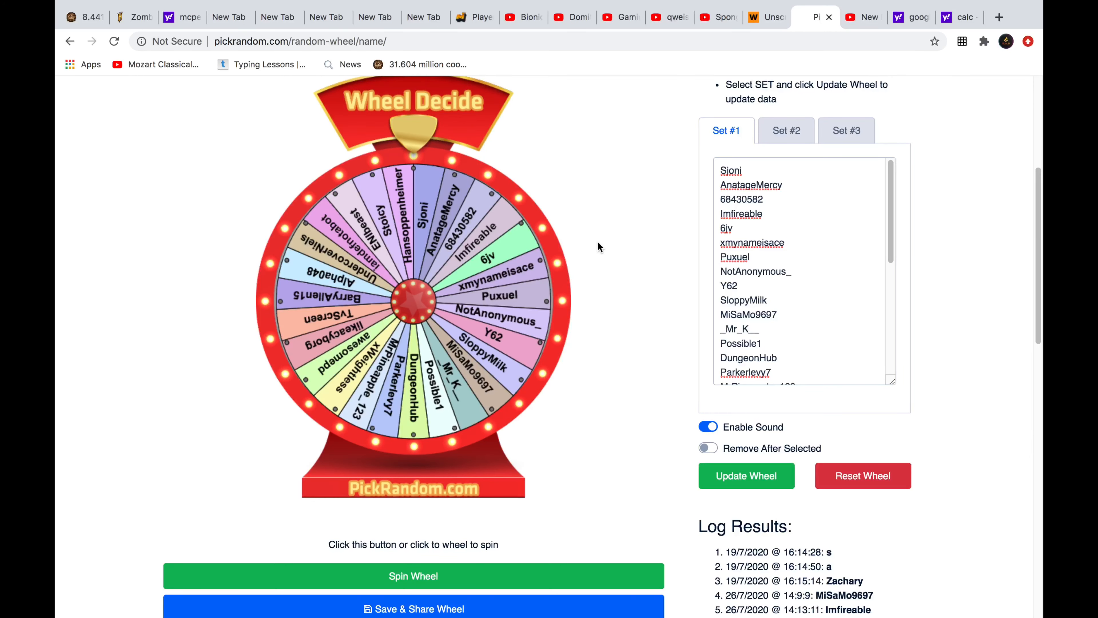
pyautogui.moveTo(786, 365)
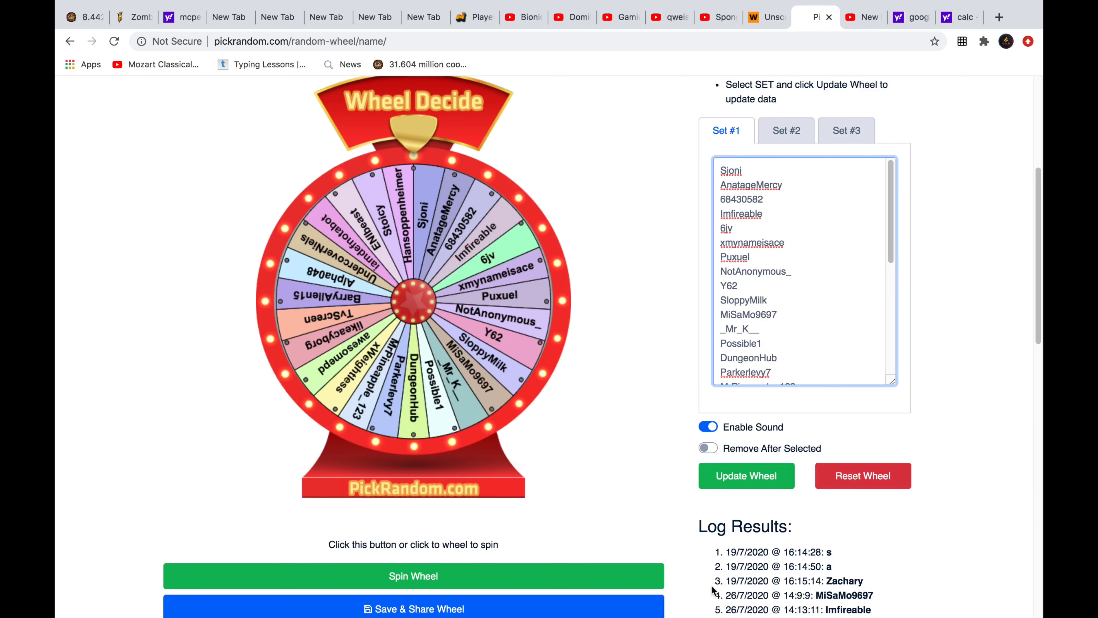
pyautogui.moveTo(649, 411)
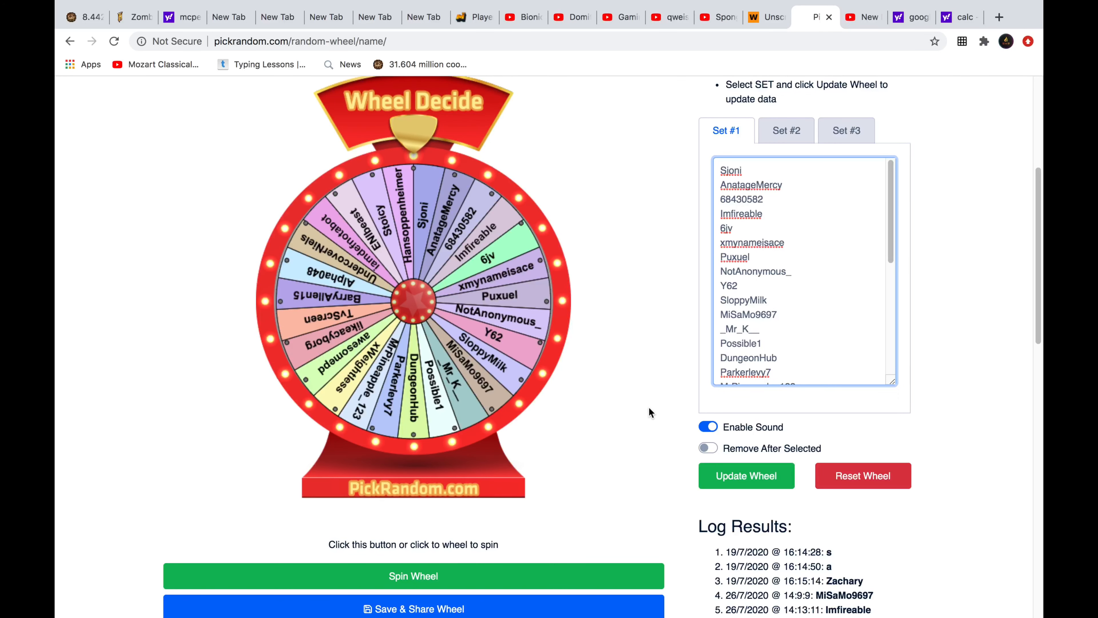
# - Spin the name wheel, get iamdefnotabot as the winner, and dismiss the announcement
pyautogui.click(413, 301)
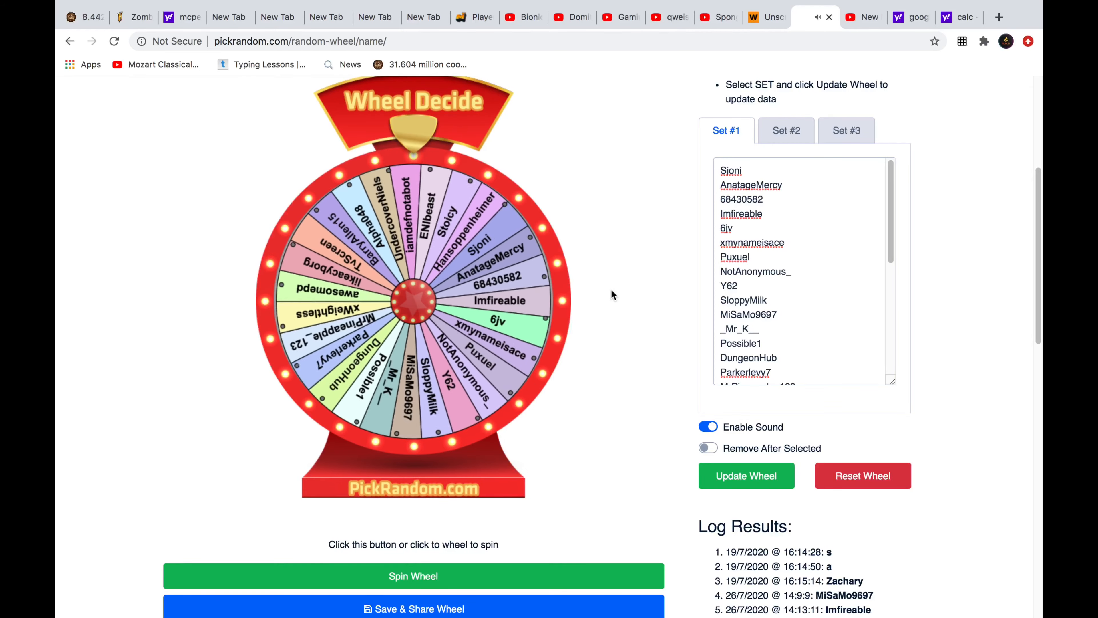
pyautogui.click(413, 576)
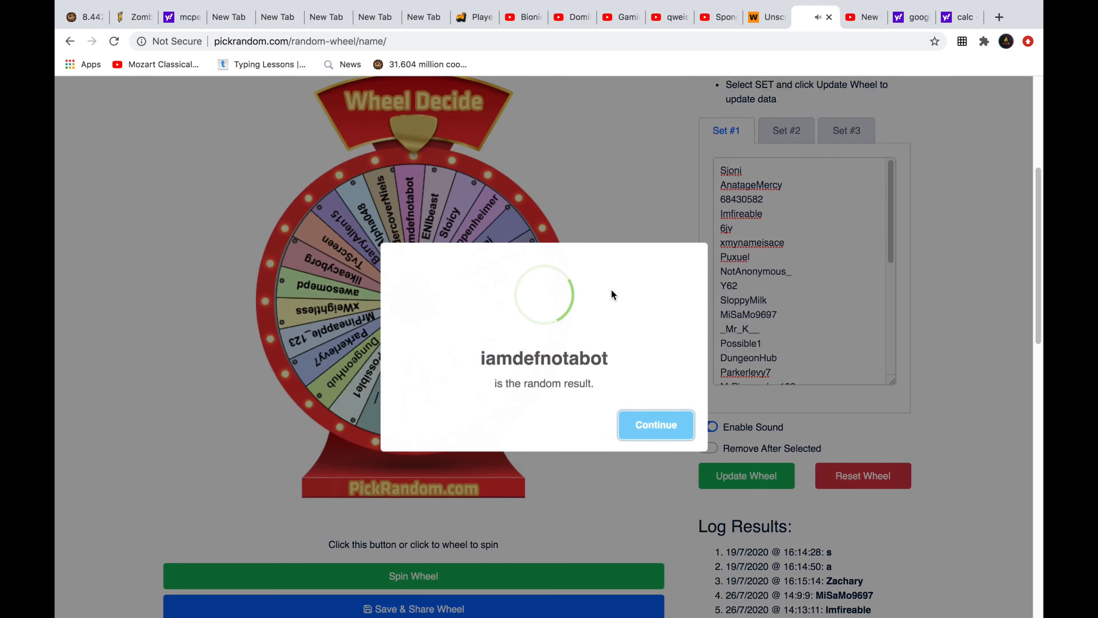
pyautogui.click(654, 424)
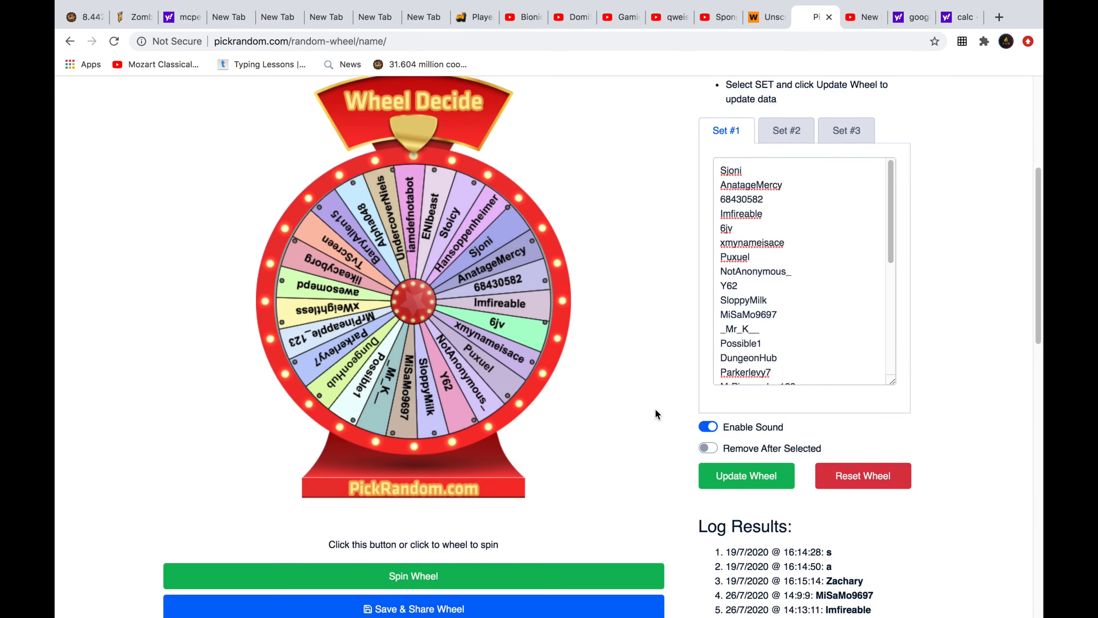
pyautogui.moveTo(561, 164)
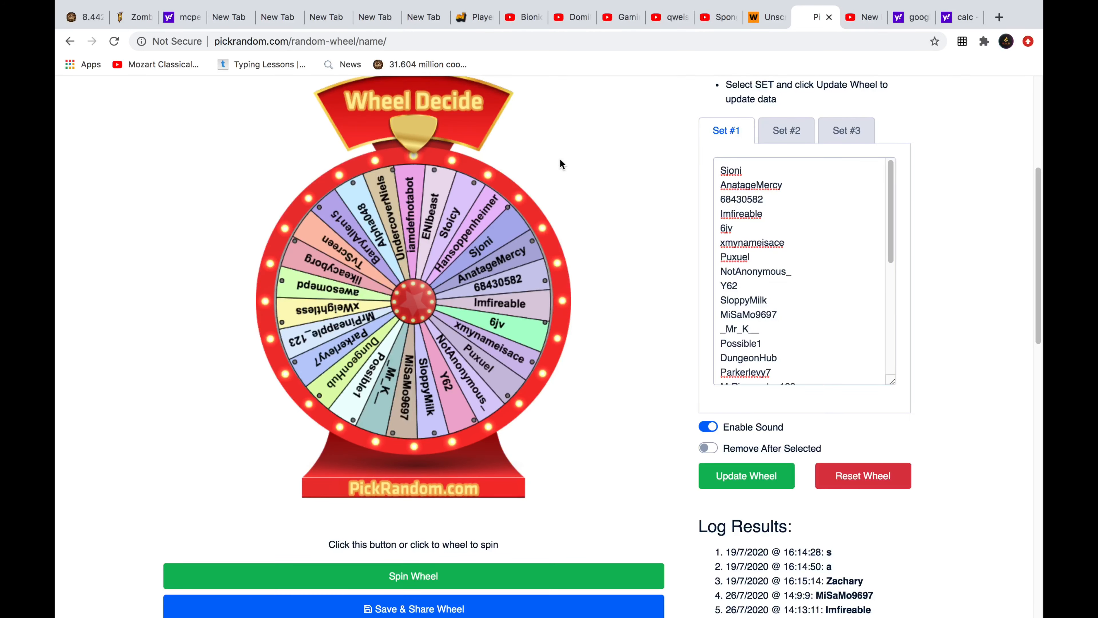